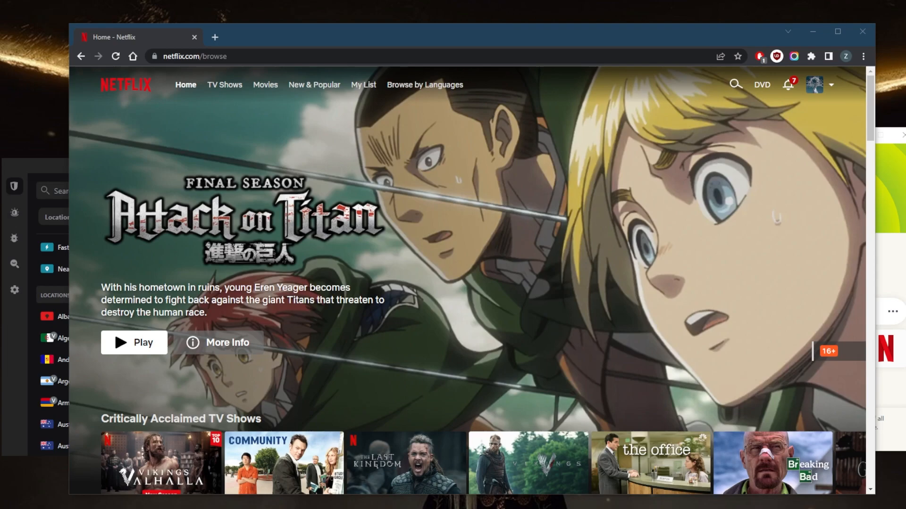
pyautogui.moveTo(656, 50)
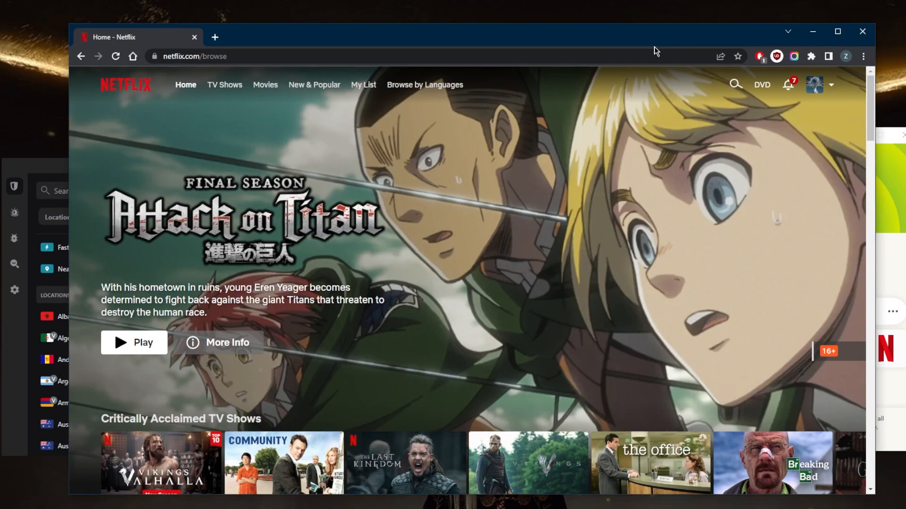
pyautogui.moveTo(635, 46)
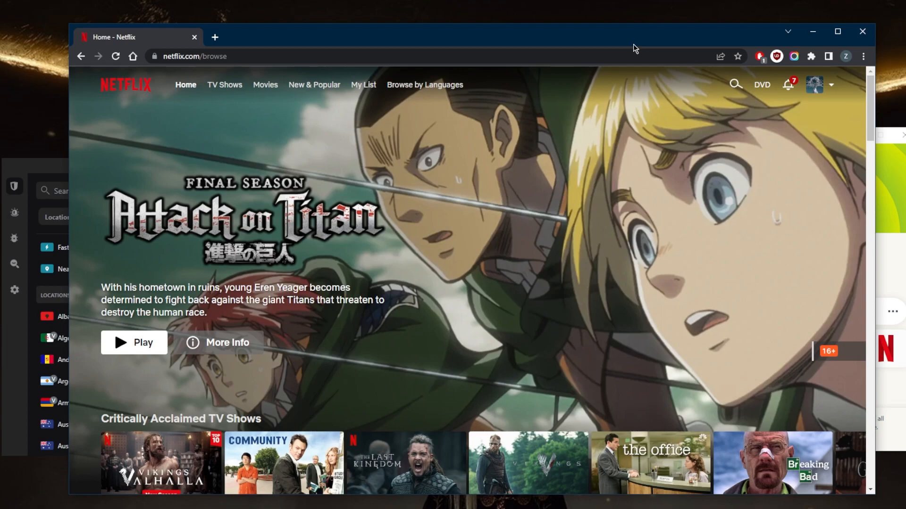
pyautogui.moveTo(646, 258)
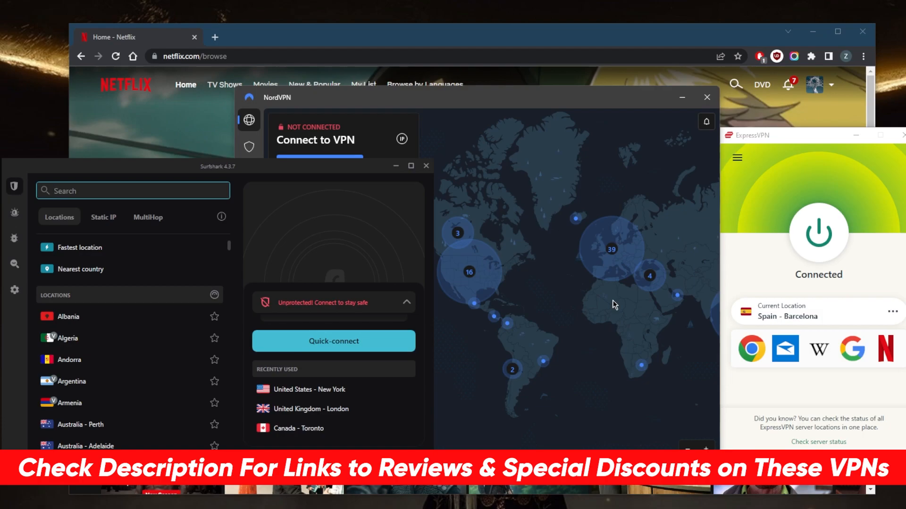
pyautogui.moveTo(666, 248)
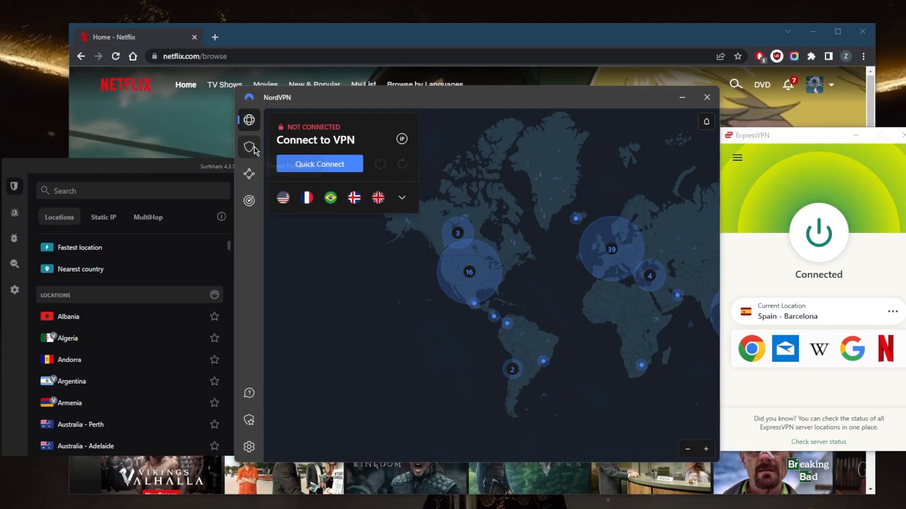
# Glance at ExpressVPN's threat protection settings, then scroll Netflix to the Spain Top 10 row
pyautogui.click(249, 147)
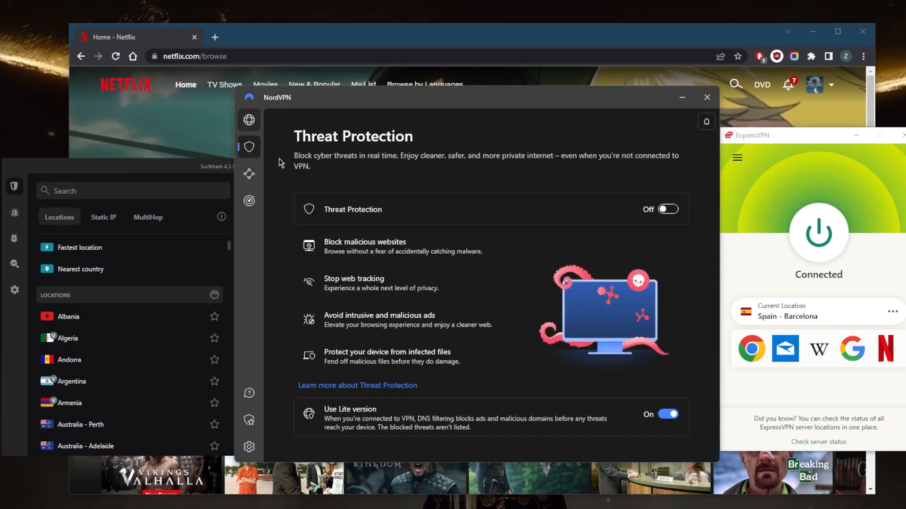
pyautogui.click(249, 120)
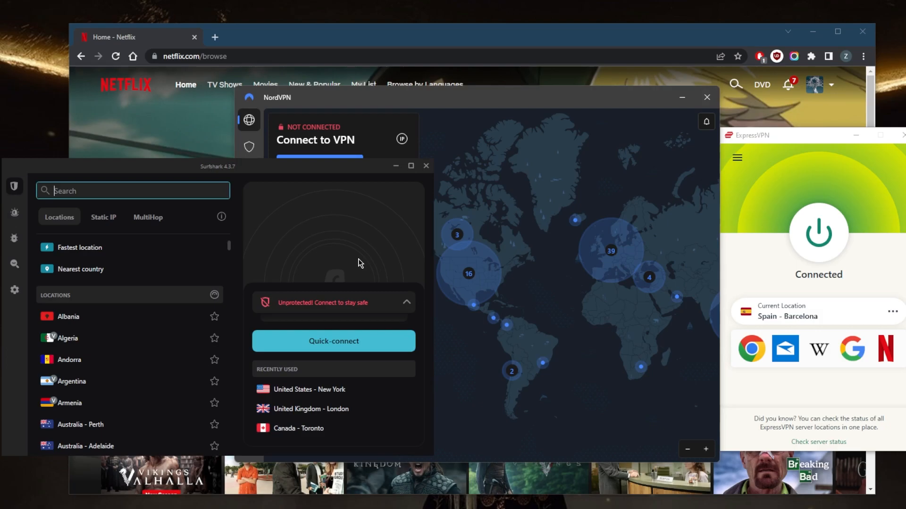
pyautogui.moveTo(363, 333)
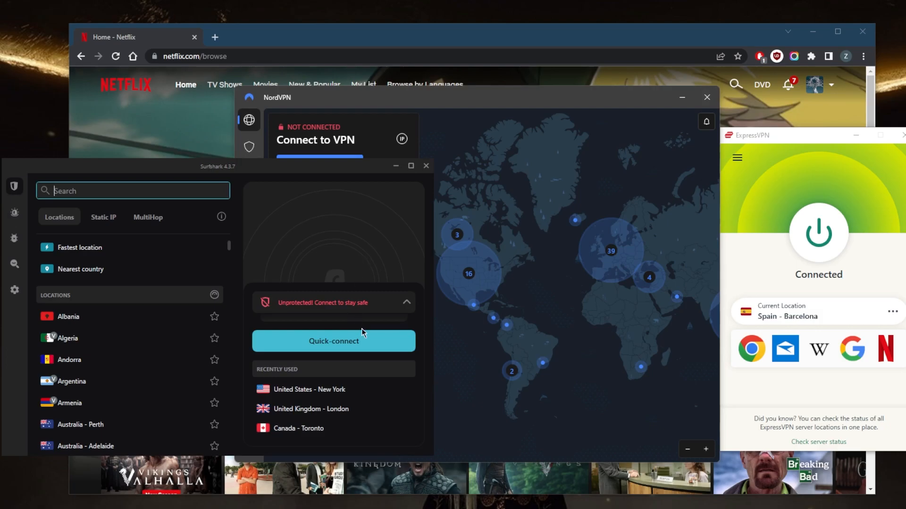
pyautogui.moveTo(539, 432)
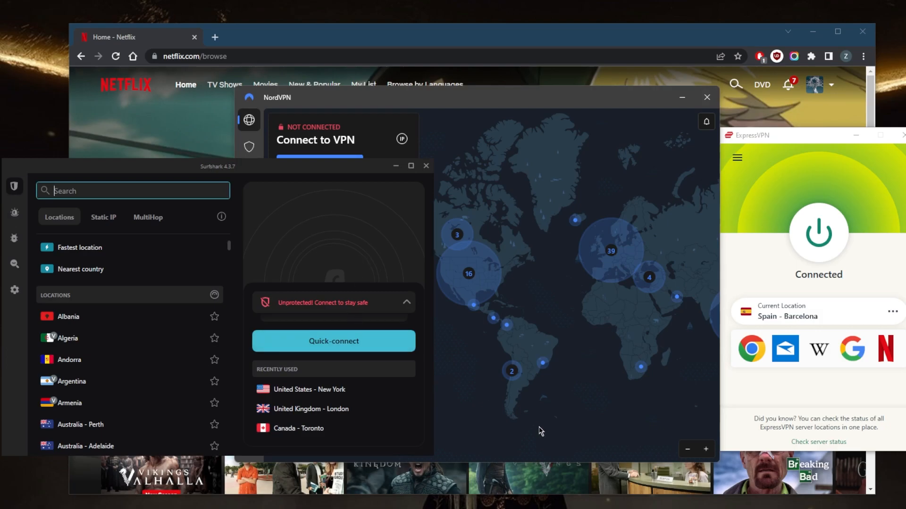
pyautogui.moveTo(642, 392)
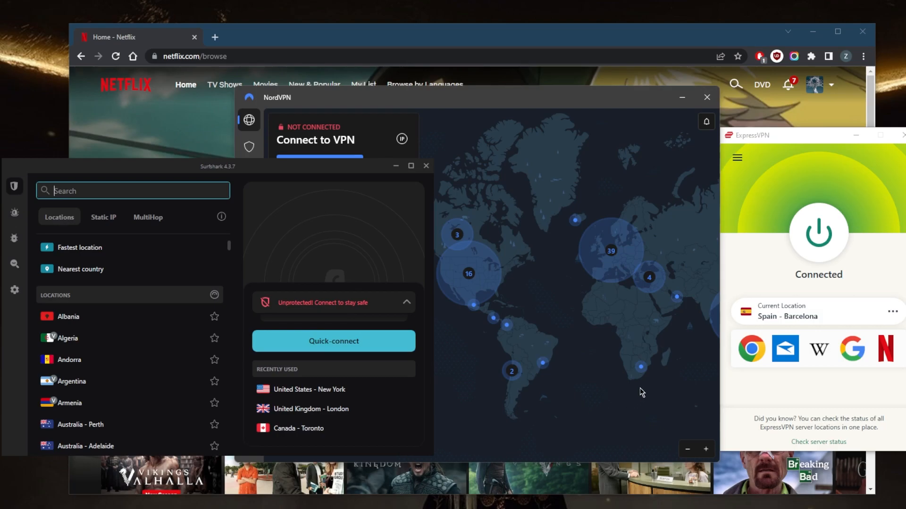
pyautogui.moveTo(761, 202)
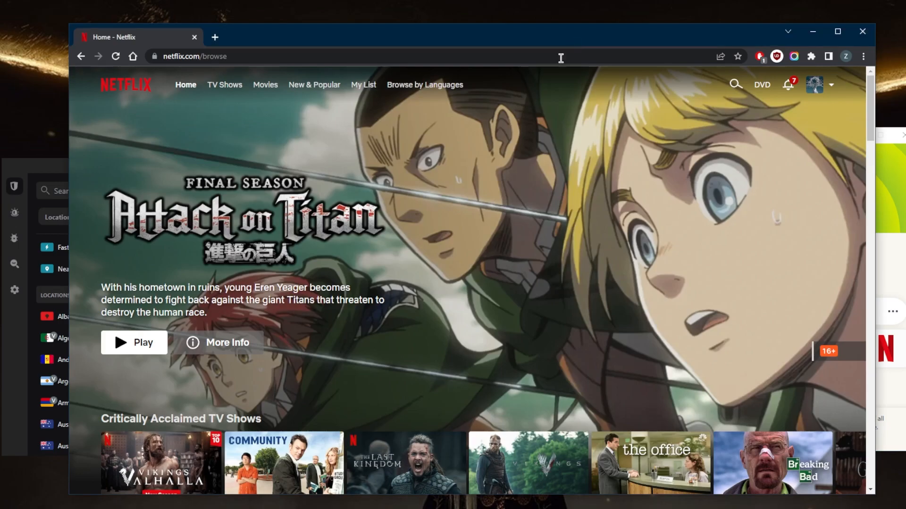
pyautogui.scroll(-3)
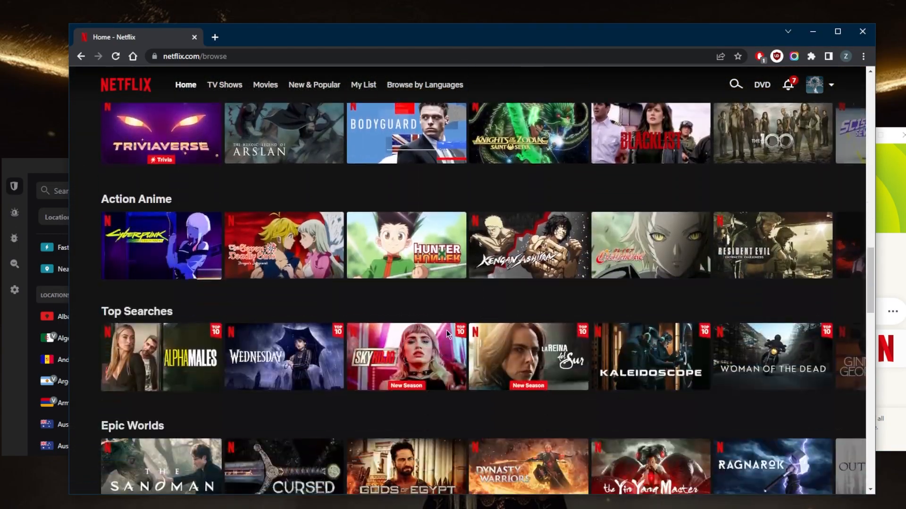
pyautogui.scroll(-3)
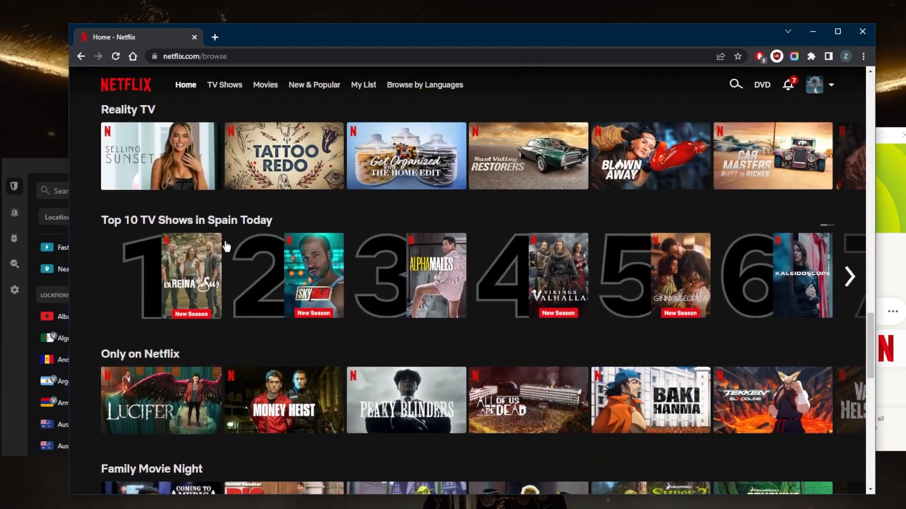
pyautogui.moveTo(314, 275)
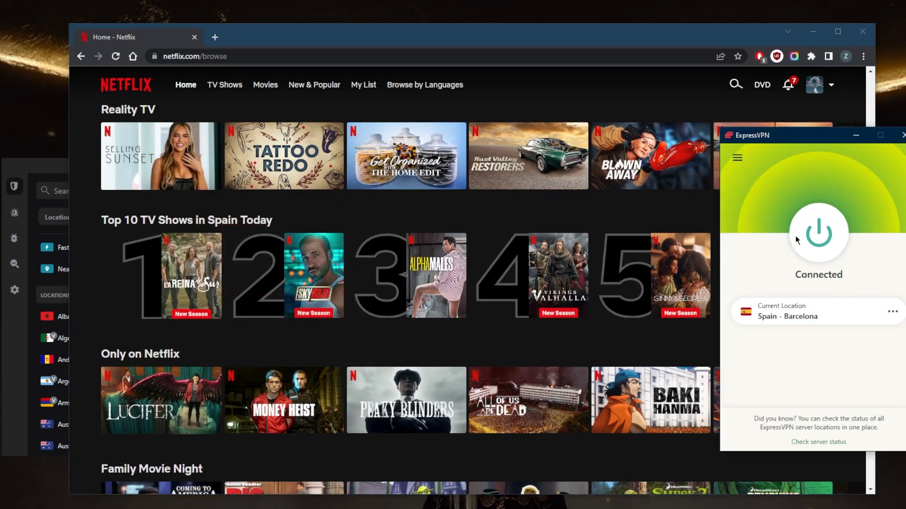
# Disconnect from Spain - Barcelona and connect ExpressVPN to the USA - Chicago server
pyautogui.click(818, 233)
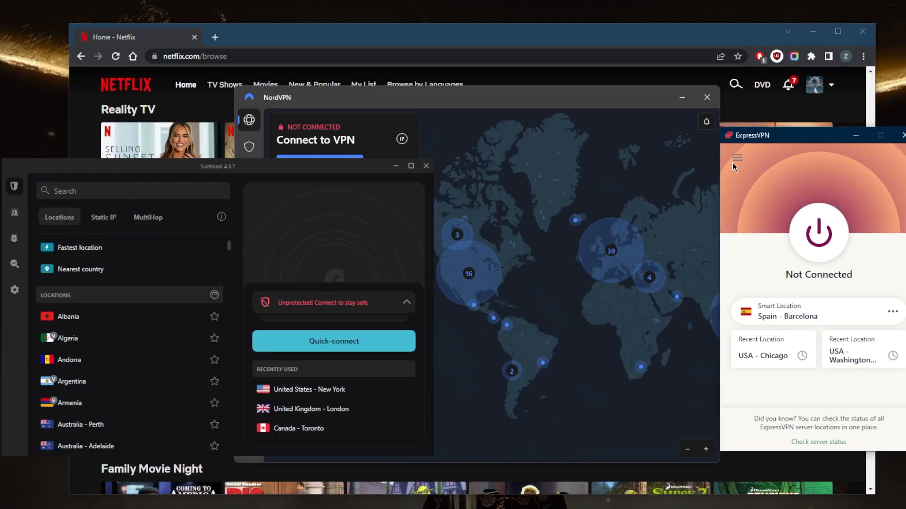
pyautogui.moveTo(531, 206)
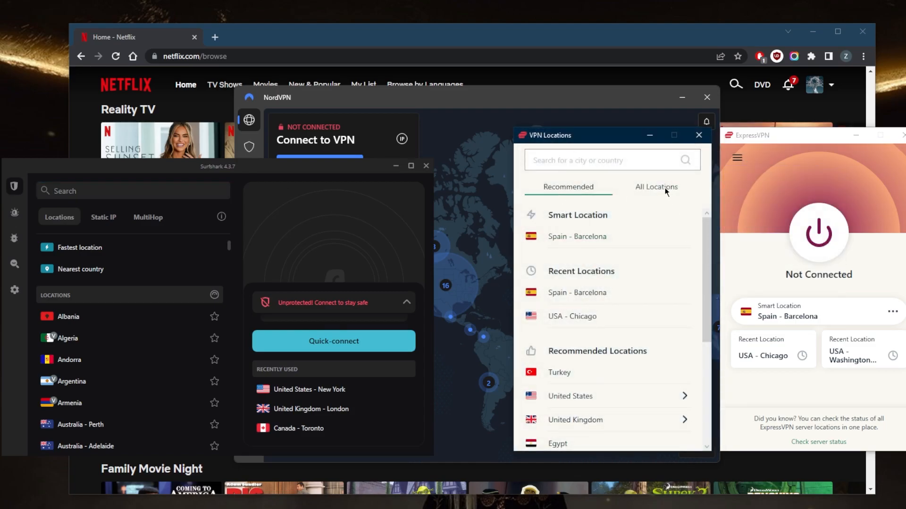
pyautogui.click(656, 187)
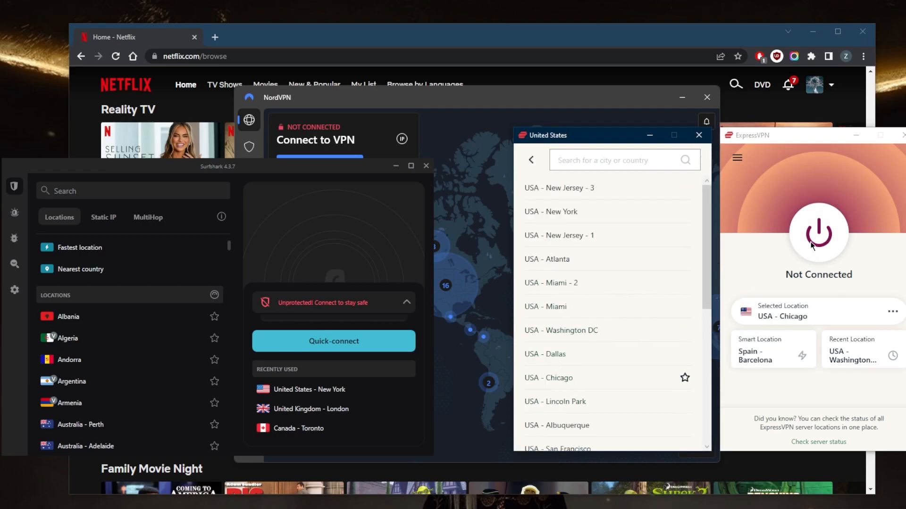
pyautogui.click(819, 233)
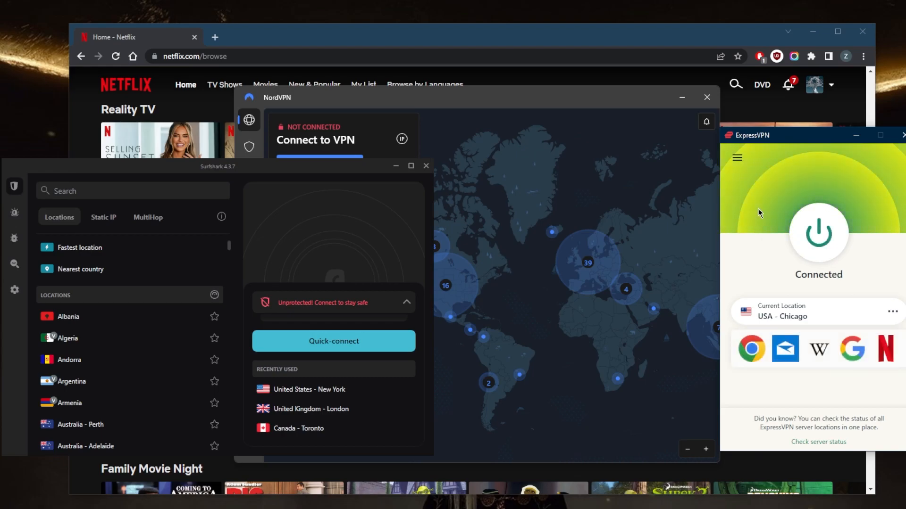
pyautogui.moveTo(487, 192)
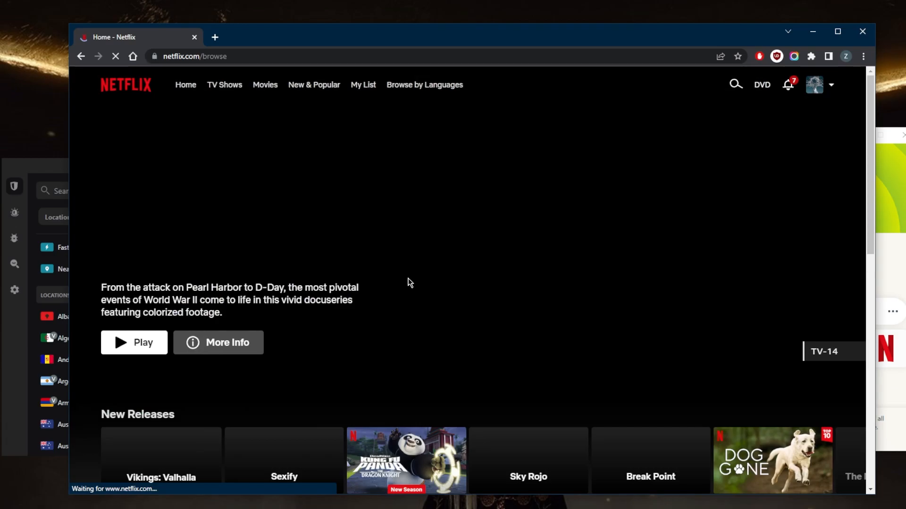
# Scroll the reloaded Netflix home page down to the 'Top 10 TV Shows in the U.S. Today' row
pyautogui.scroll(-3)
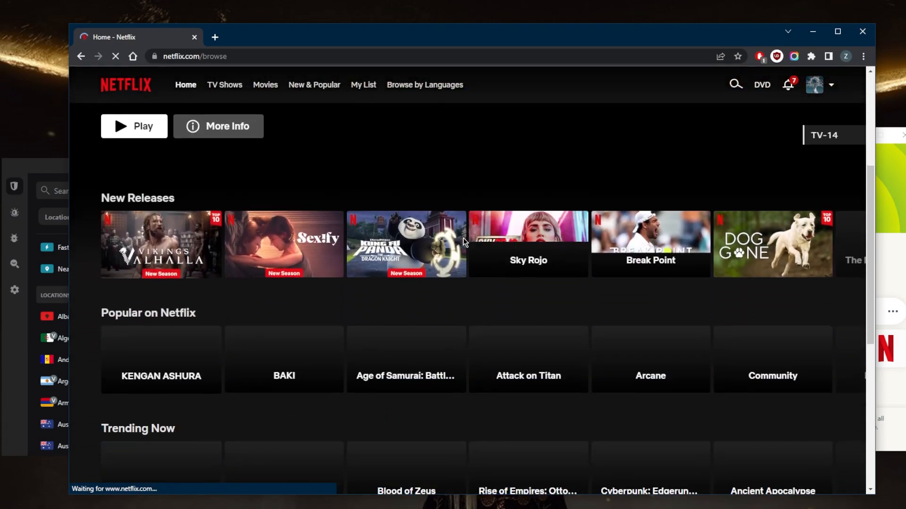
pyautogui.scroll(-3)
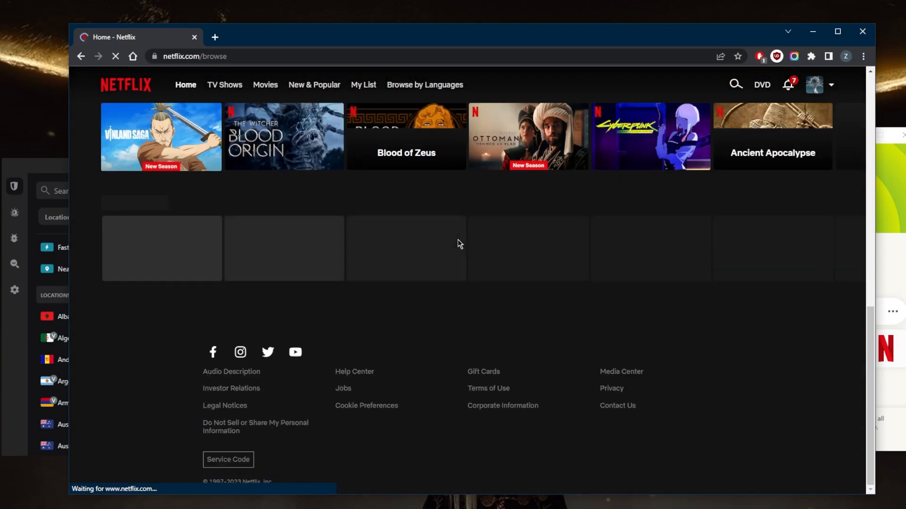
pyautogui.scroll(-3)
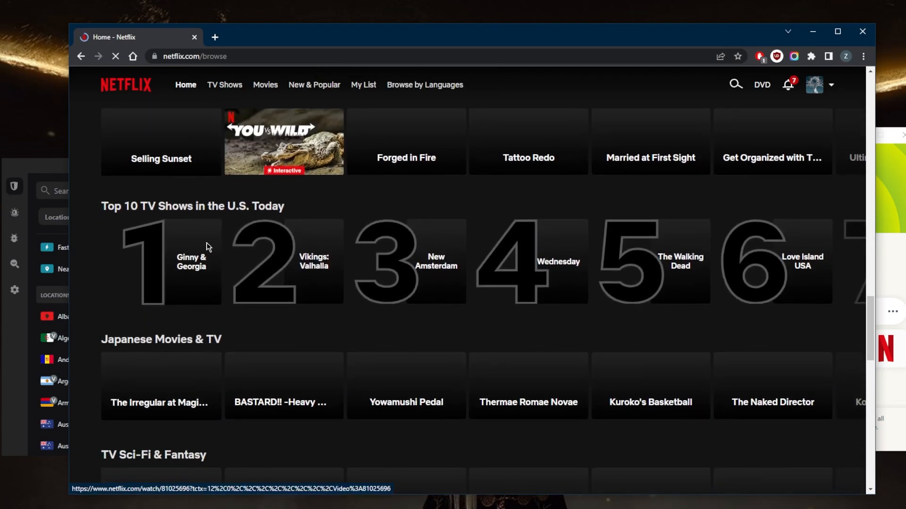
pyautogui.moveTo(402, 217)
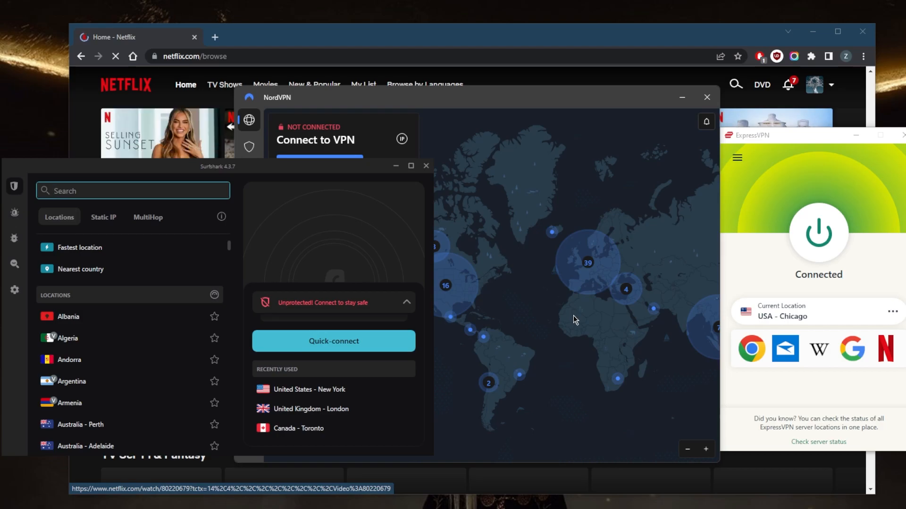
pyautogui.moveTo(735, 212)
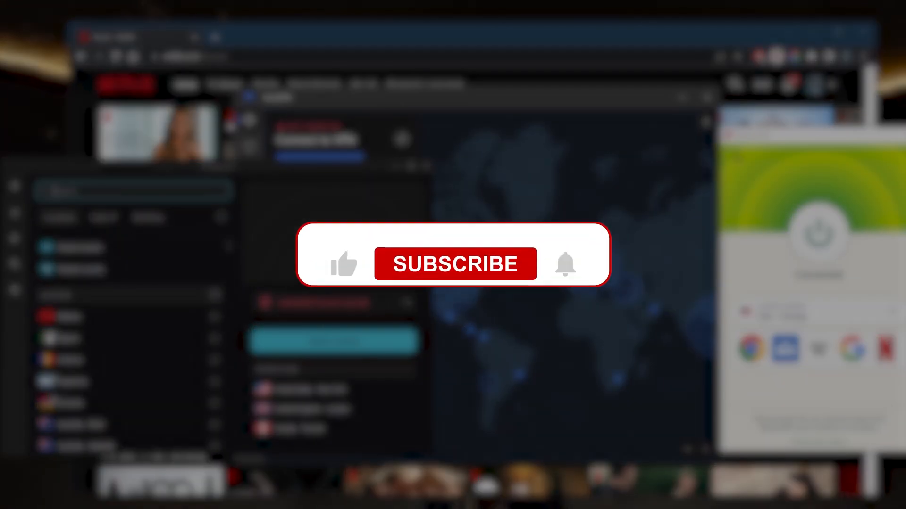
pyautogui.click(455, 264)
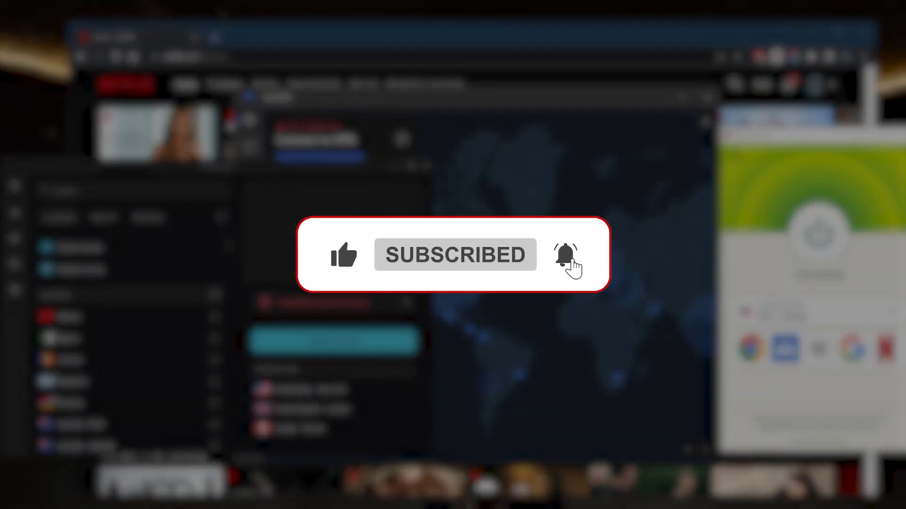